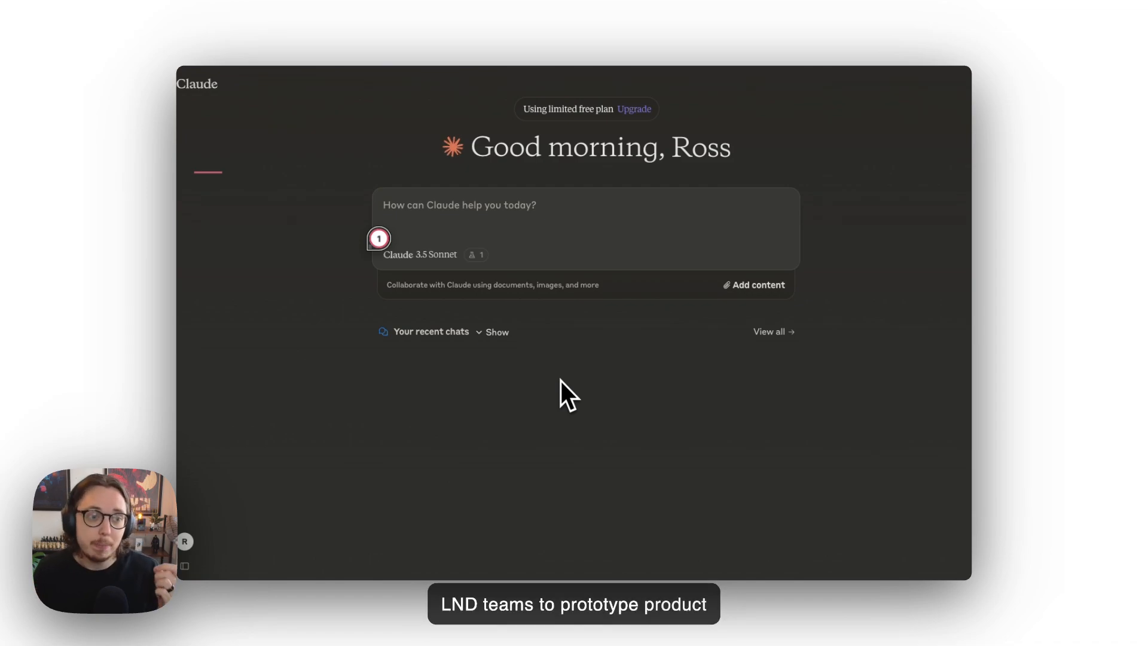
pyautogui.moveTo(519, 243)
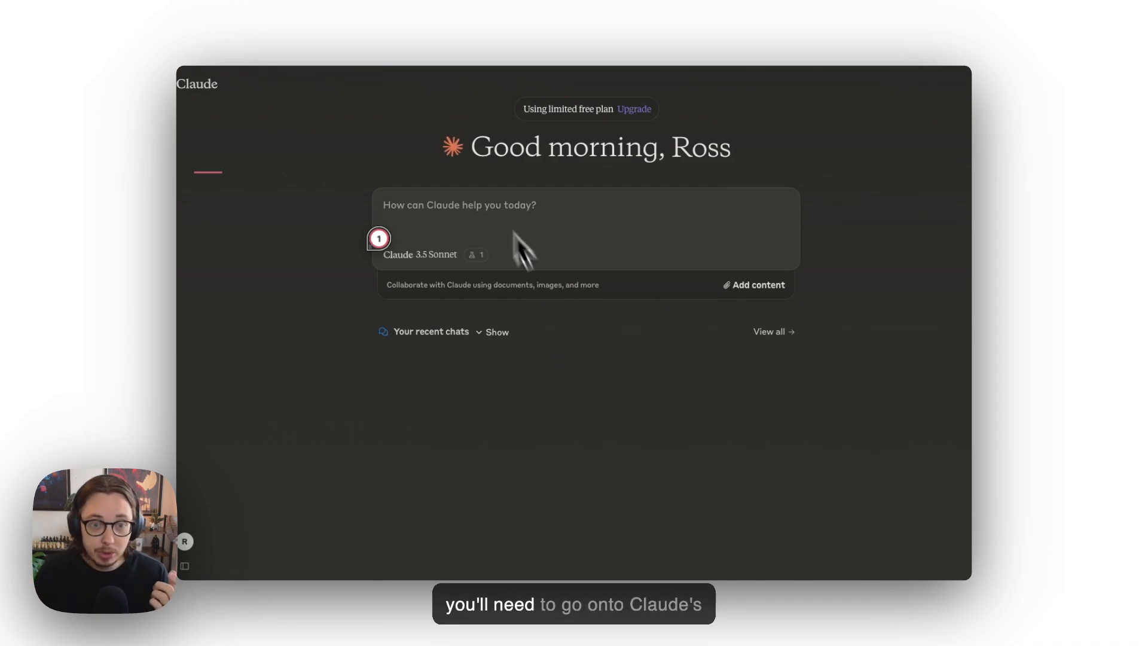
pyautogui.moveTo(593, 265)
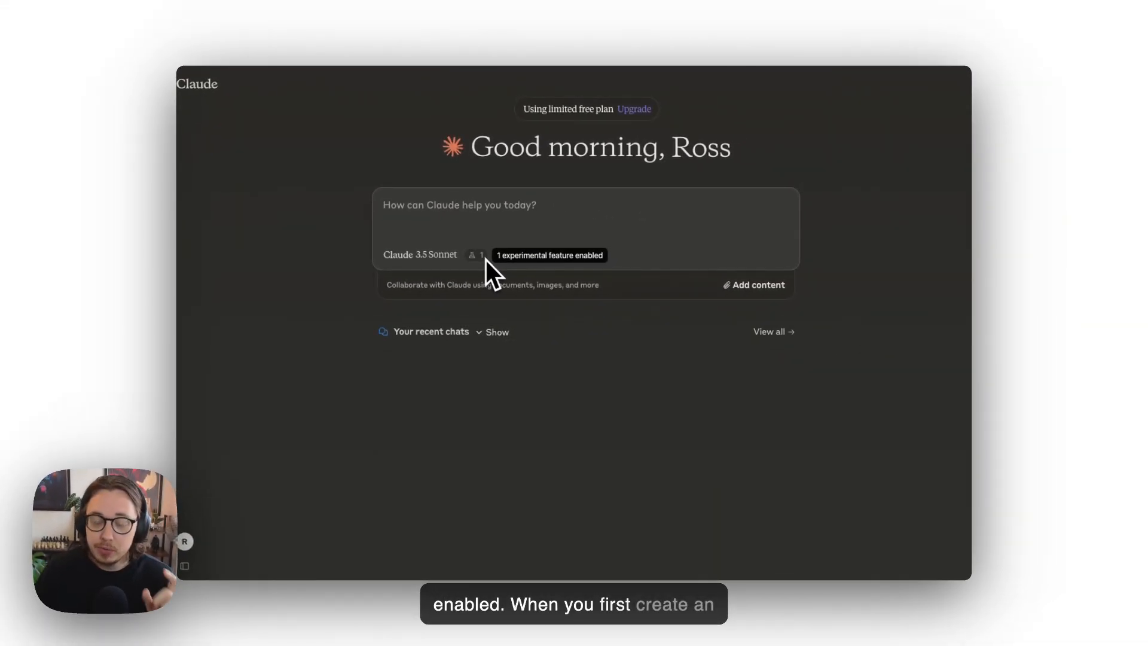
# Step: Check the enabled feature previews (Artifacts) and dismiss the feature preview panel
pyautogui.click(471, 254)
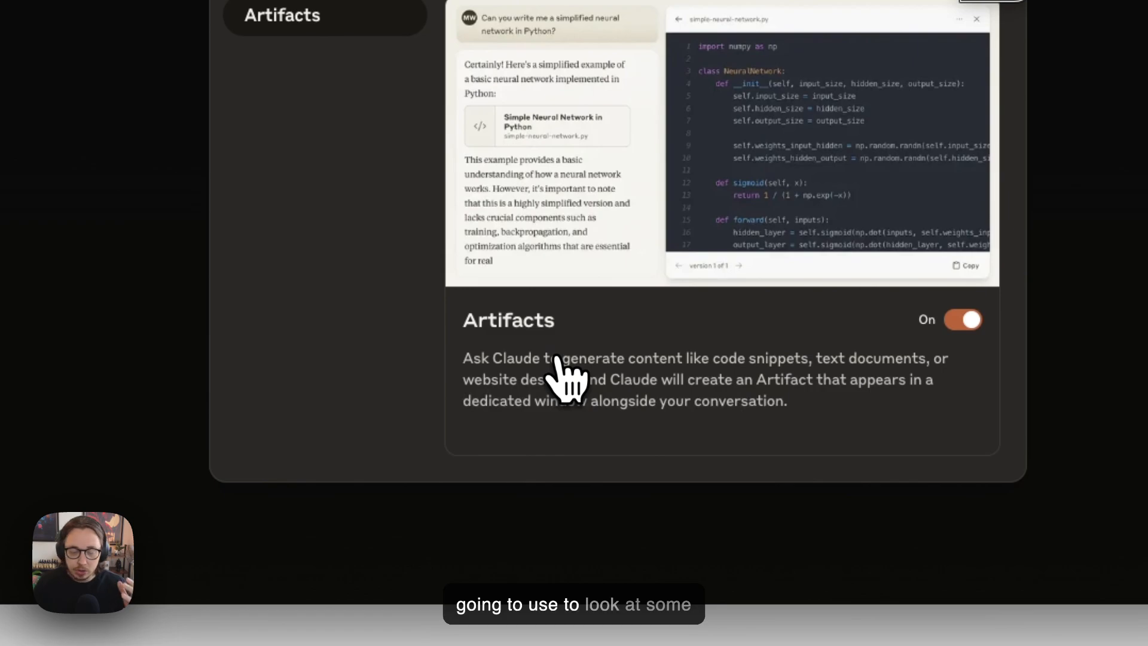
pyautogui.moveTo(518, 391)
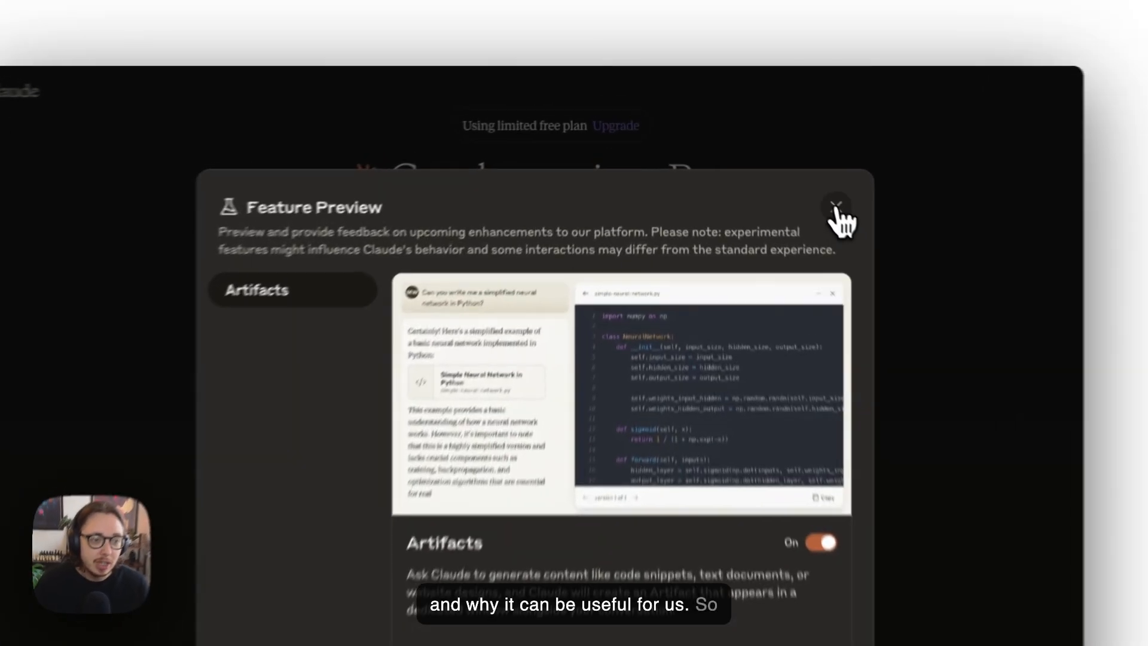
pyautogui.click(837, 206)
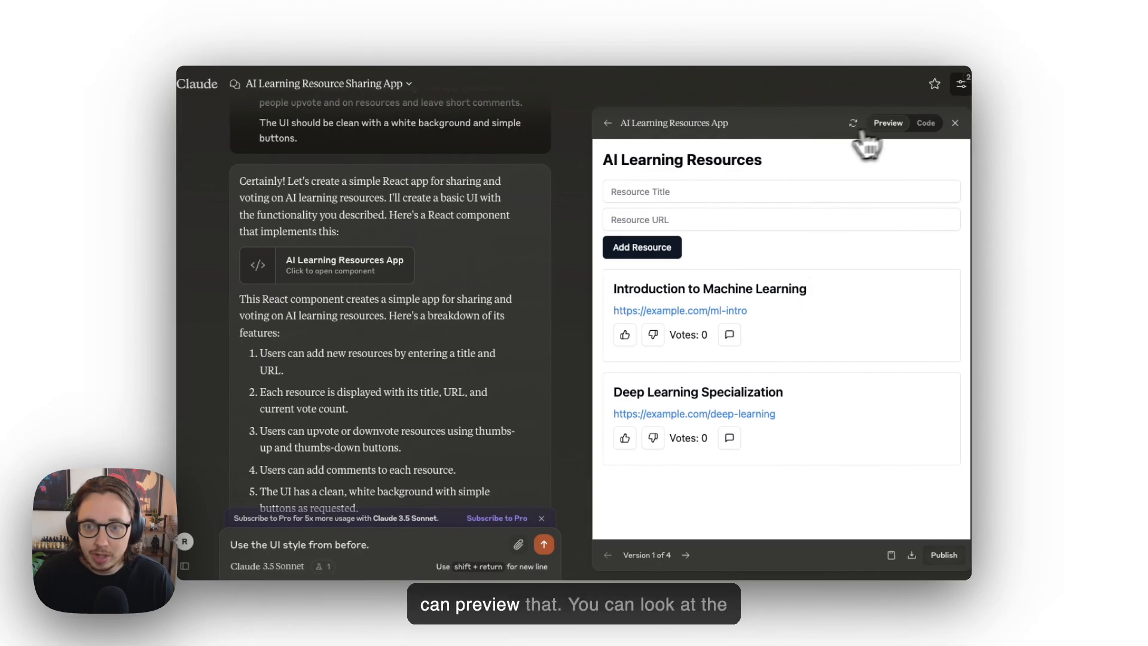
# Step: View the prototype's React source code, then return to the live app preview
pyautogui.click(926, 123)
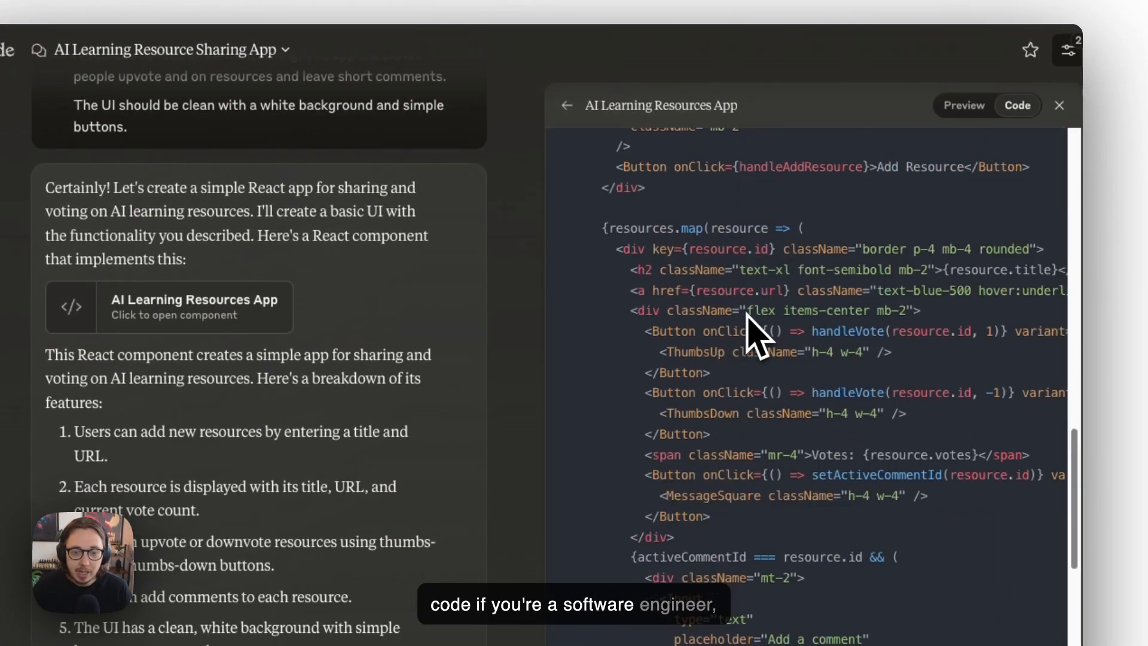
pyautogui.click(962, 106)
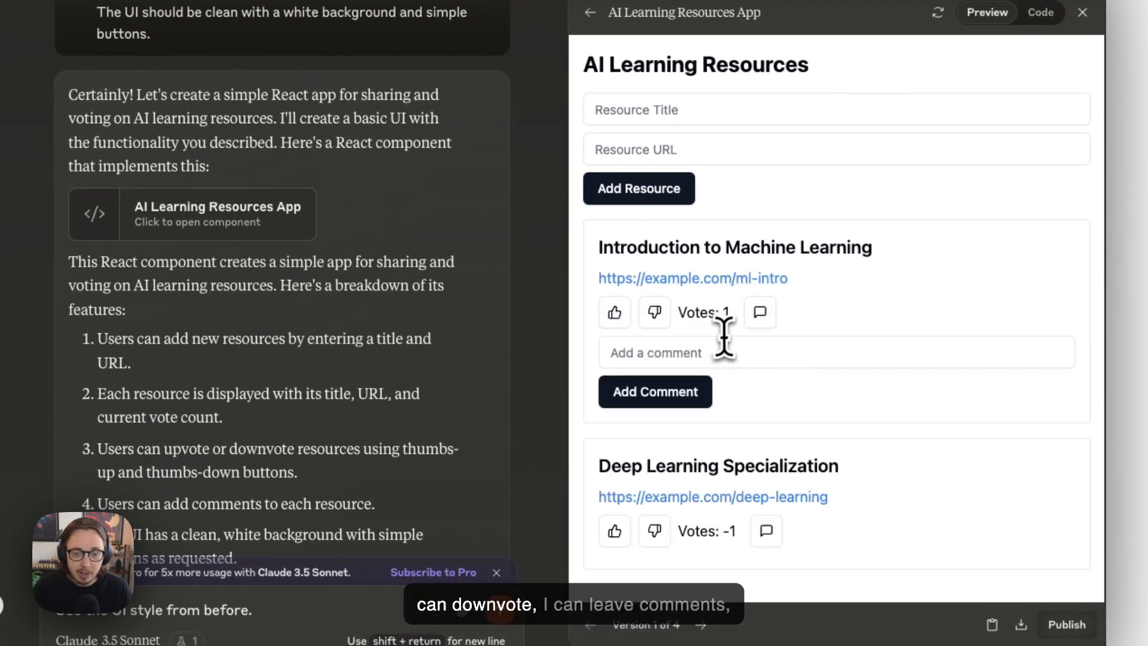
# Step: Post the comment on Introduction to Machine Learning and scroll down the chat
pyautogui.click(655, 391)
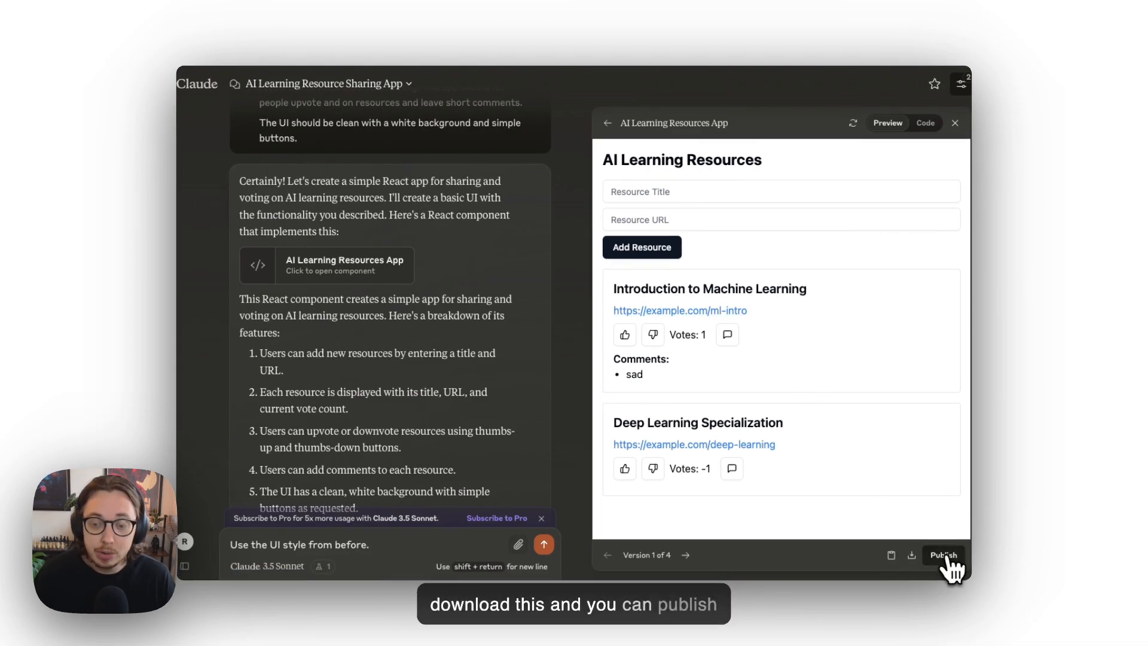
pyautogui.moveTo(799, 367)
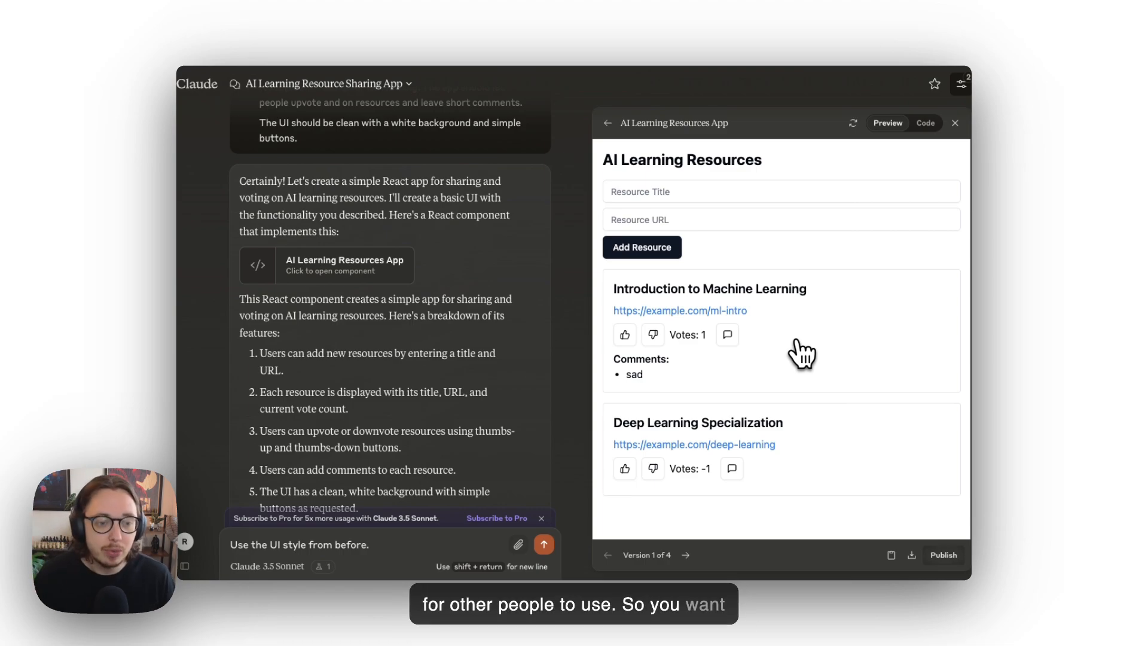
pyautogui.moveTo(695, 315)
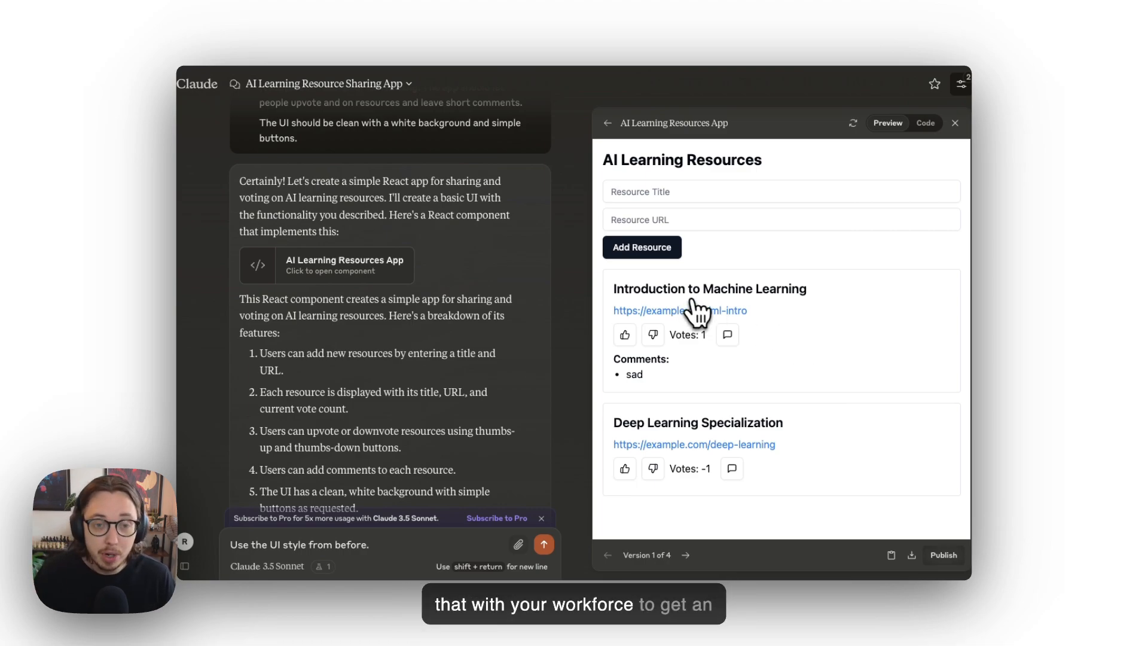
pyautogui.scroll(-3)
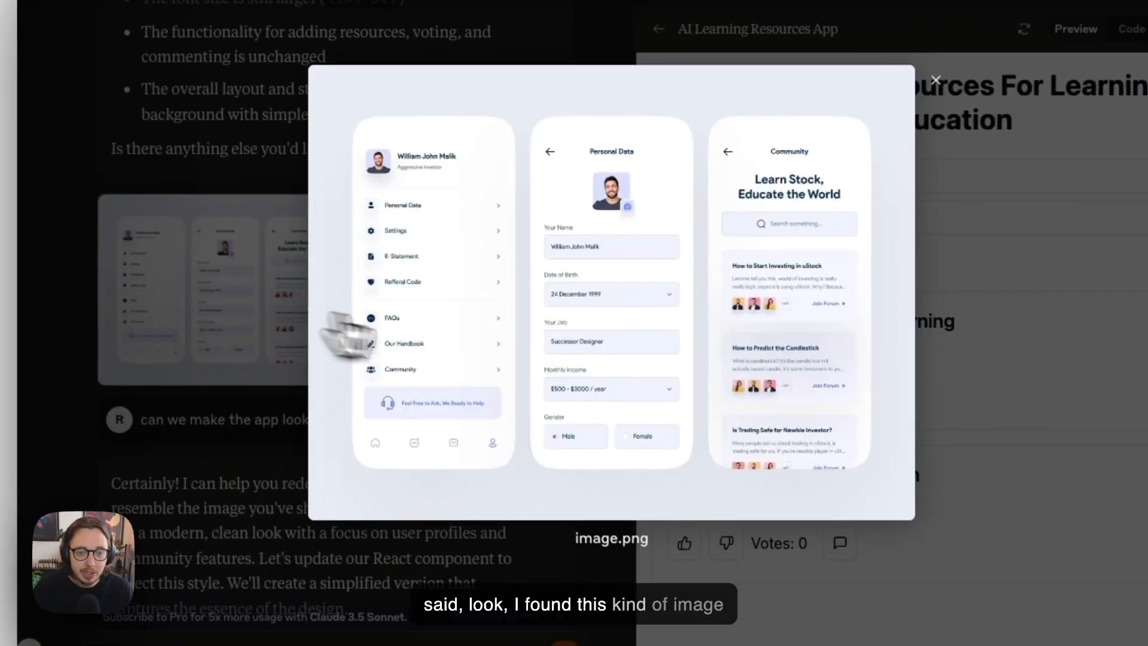
# Step: Close the enlarged image.png design preview
pyautogui.click(935, 78)
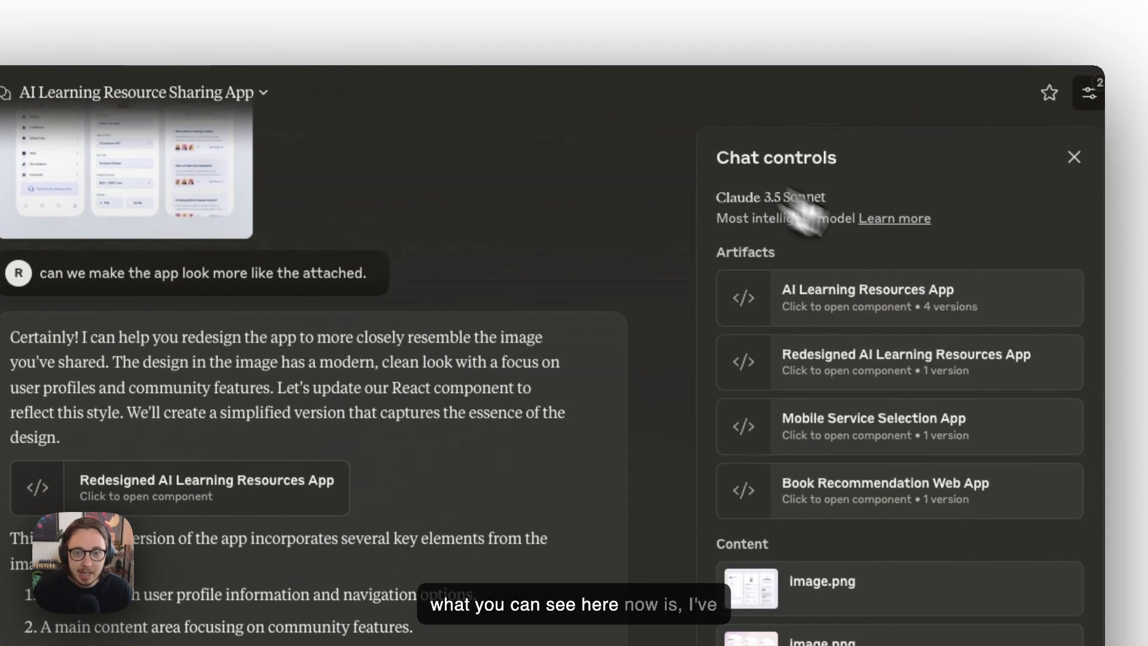
pyautogui.click(899, 361)
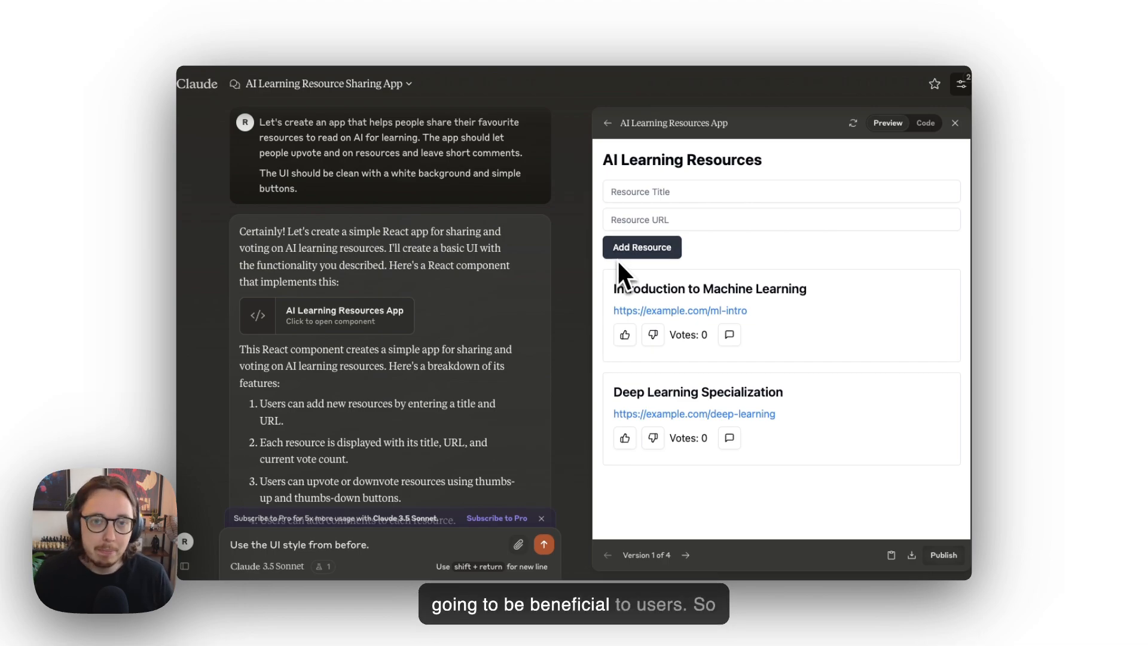
pyautogui.moveTo(549, 263)
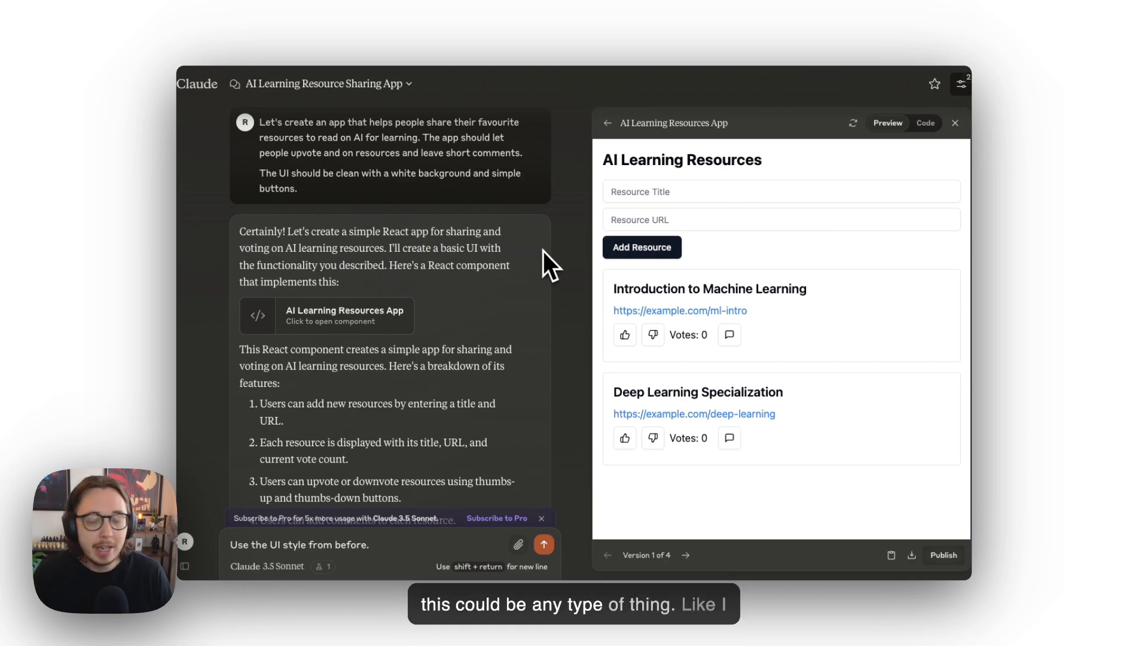